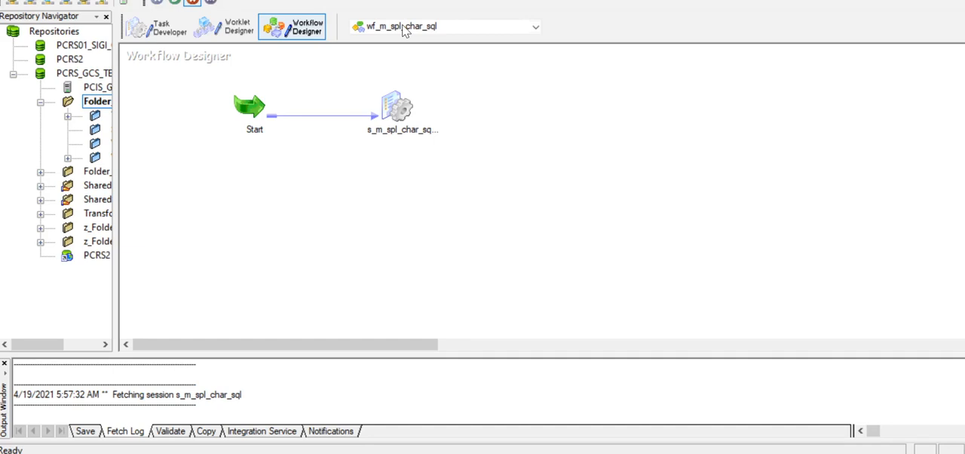
mouse_move(392, 111)
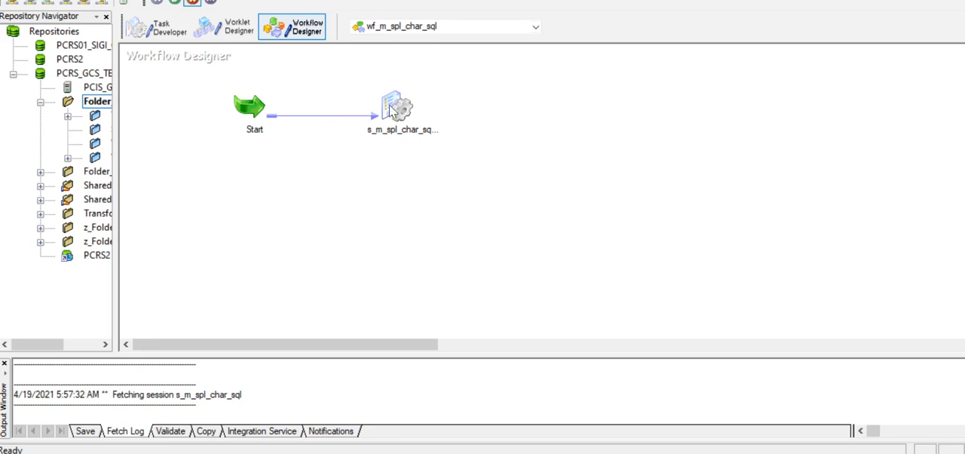
- Open the s_m_spl_char_sql session in wf_m_spl_char_sql for editing
double_click(395, 105)
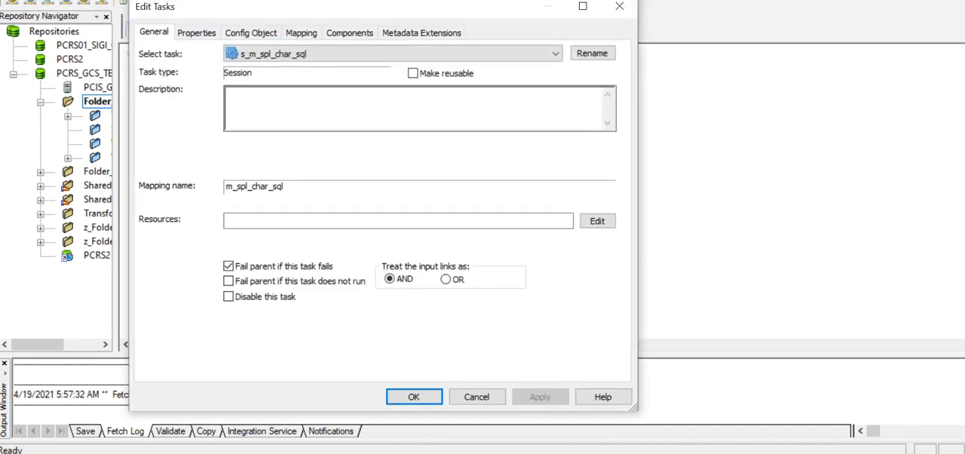
- Enable Write Backward Compatible Session Log File in the session's Properties
click(196, 33)
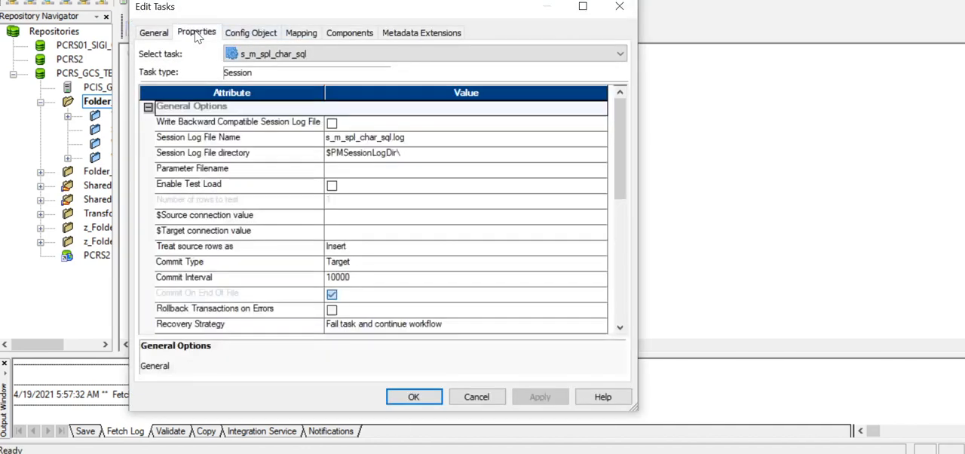
mouse_move(247, 98)
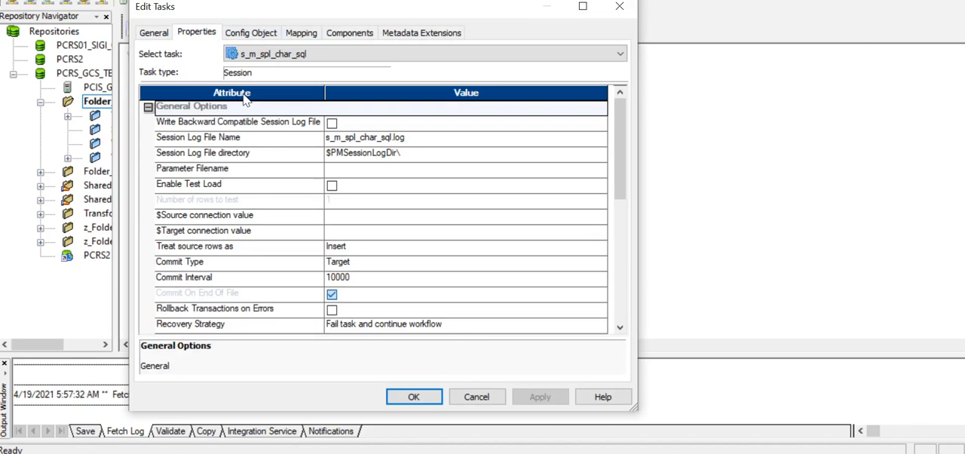
mouse_move(309, 135)
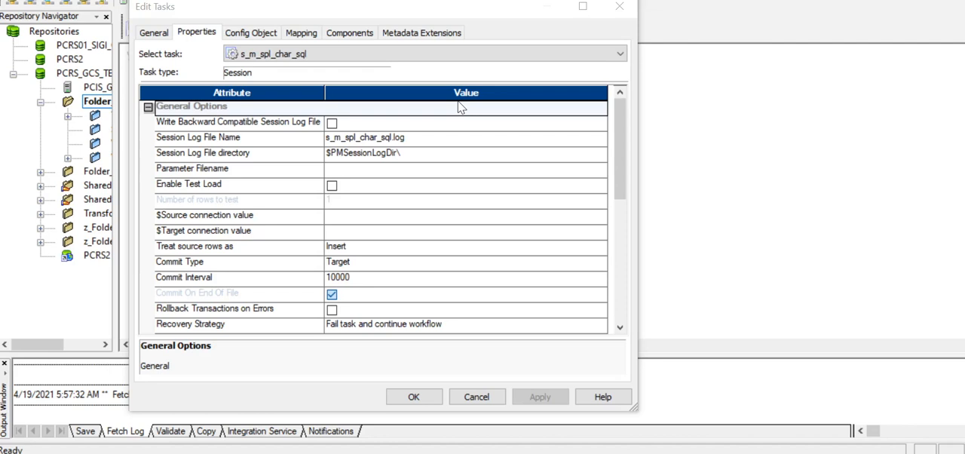
mouse_move(335, 133)
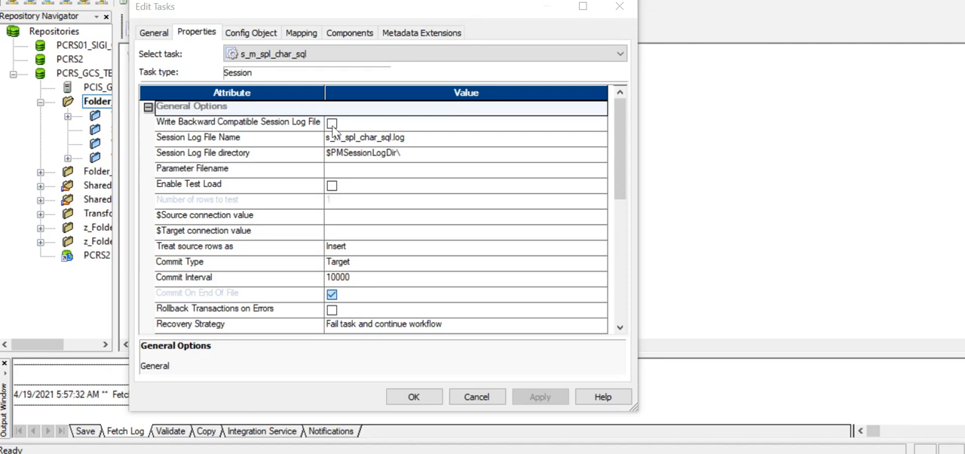
click(332, 122)
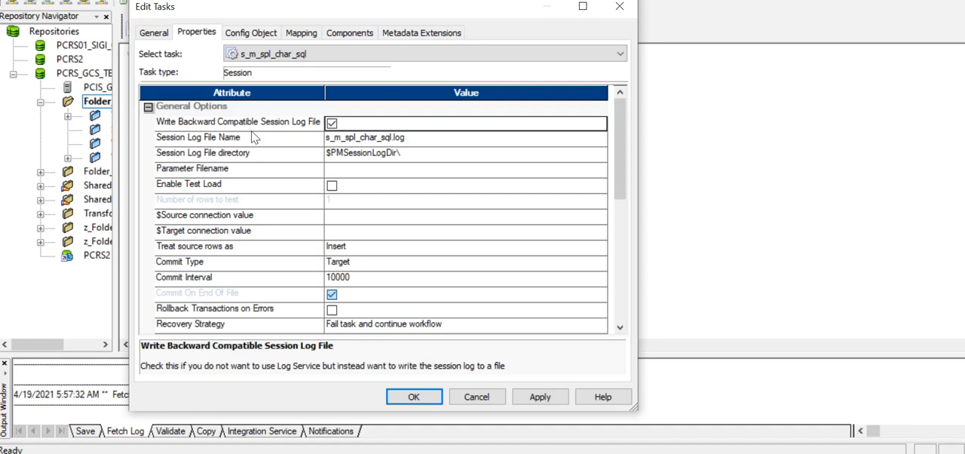
scroll(down, 3)
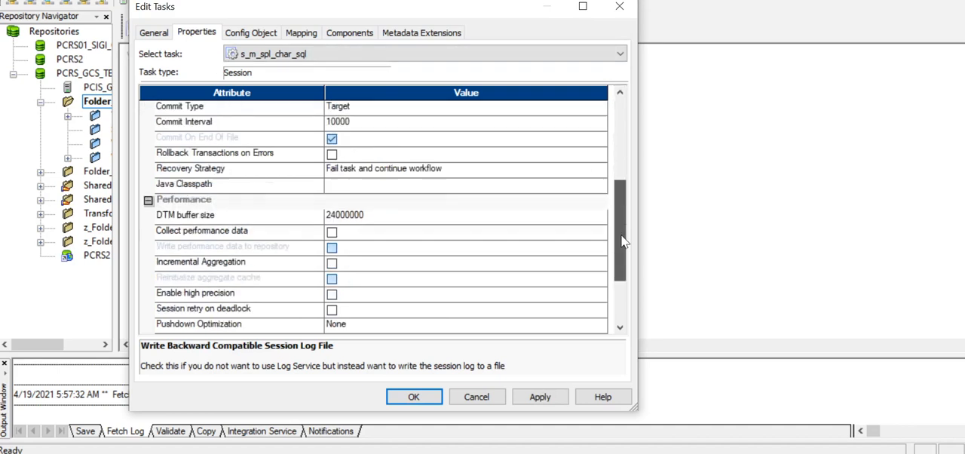
scroll(up, 3)
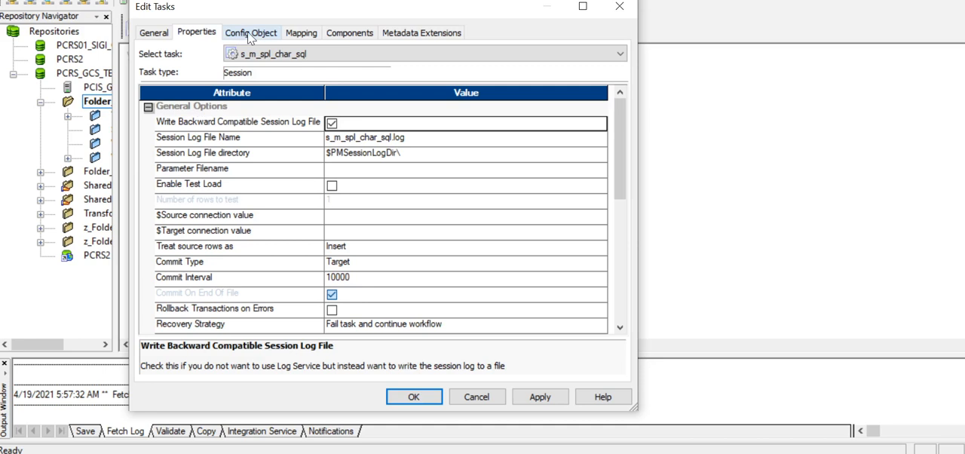
- Review the default_session_config attributes down to the Log Options section
click(250, 33)
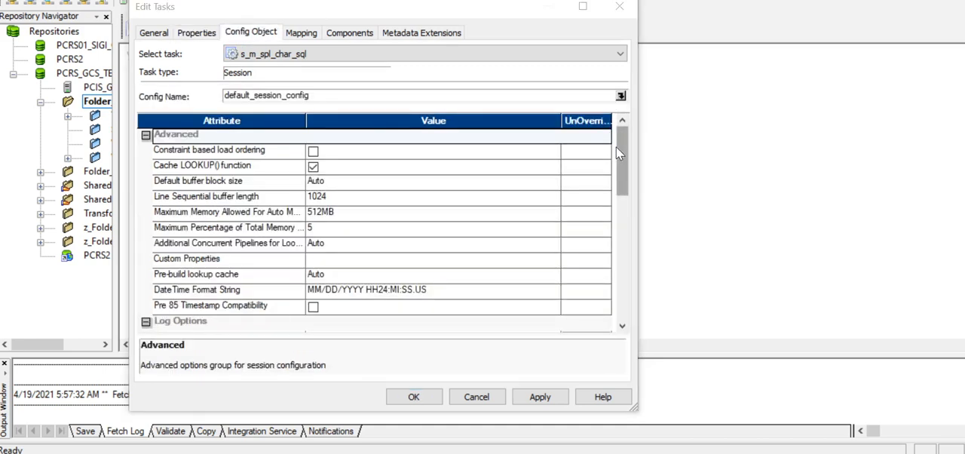
scroll(down, 3)
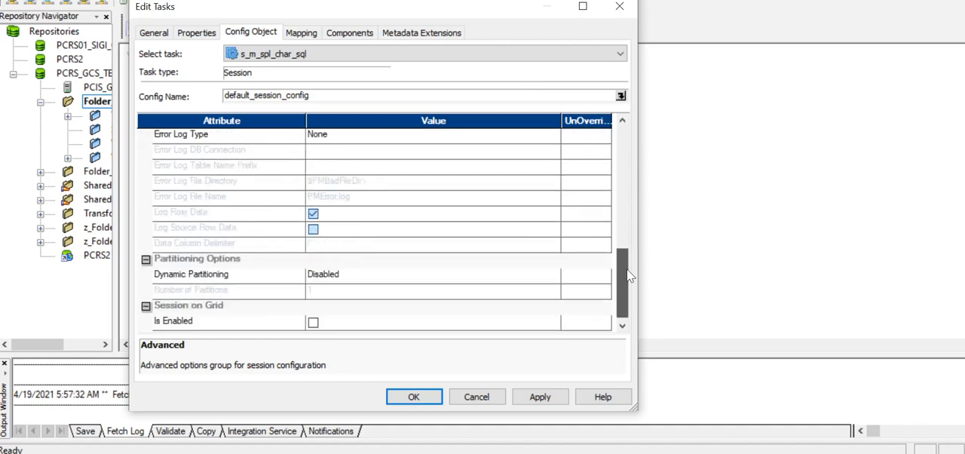
scroll(up, 3)
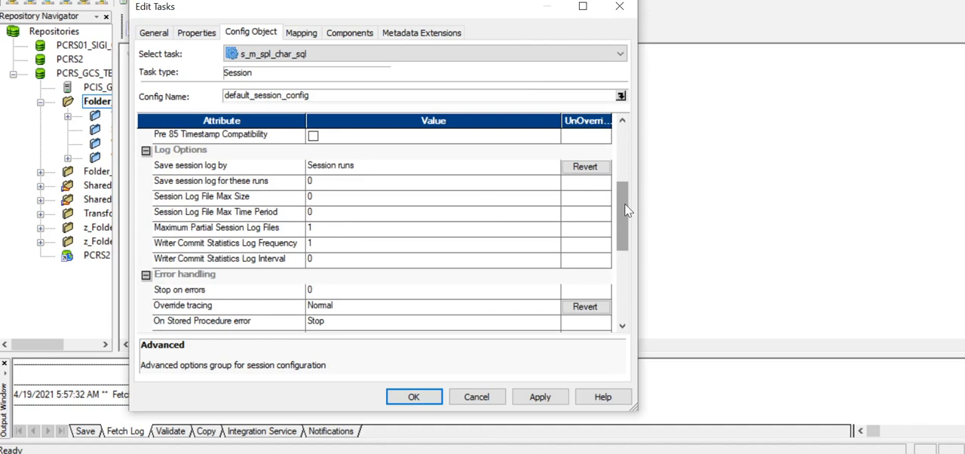
mouse_move(464, 180)
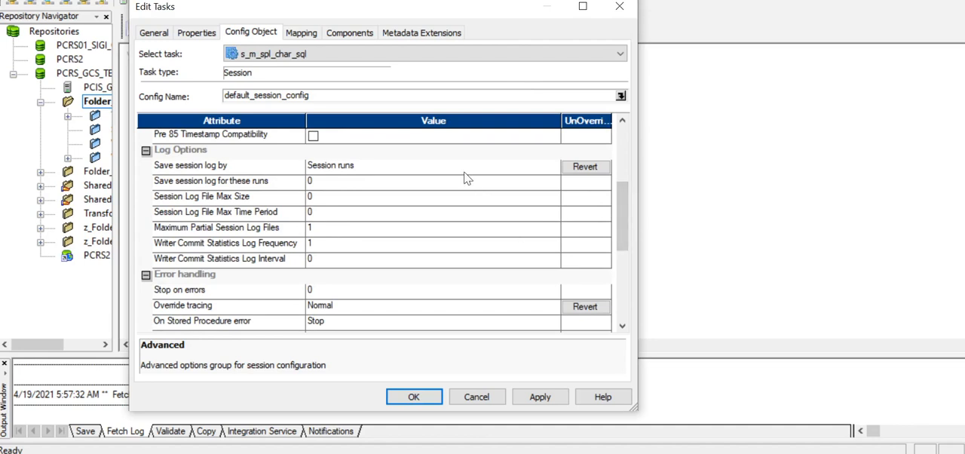
mouse_move(159, 175)
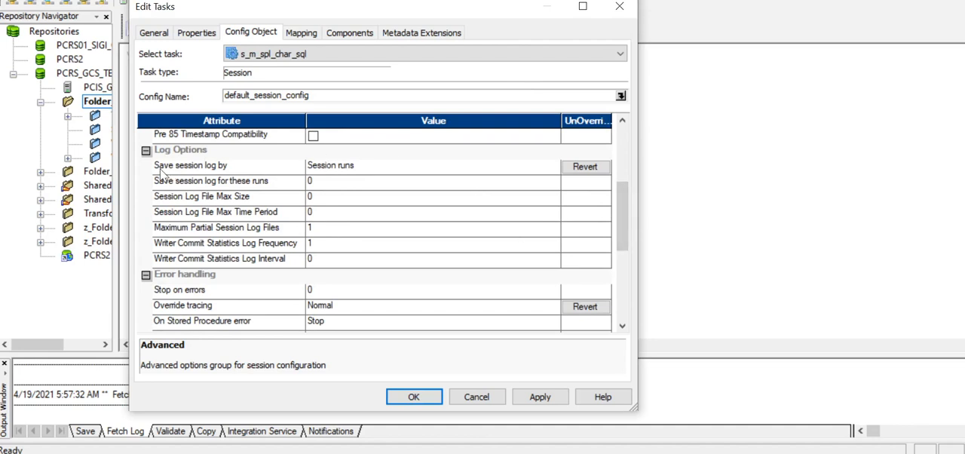
mouse_move(251, 175)
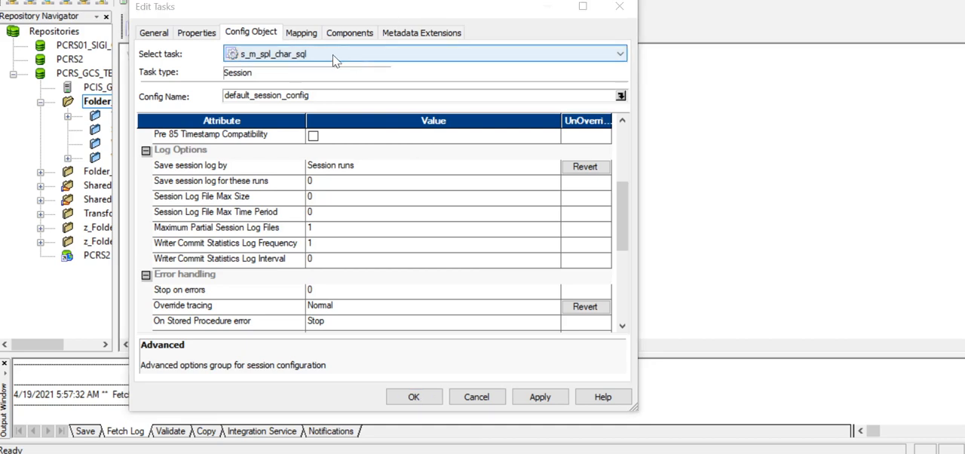
- Set On Success E-Mail and On Failure E-Mail types to Non-reusable in Components
click(350, 34)
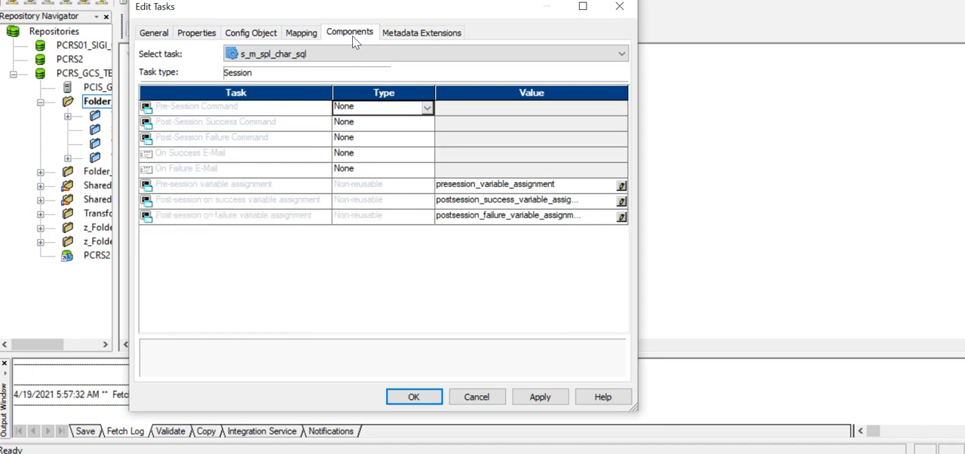
mouse_move(232, 157)
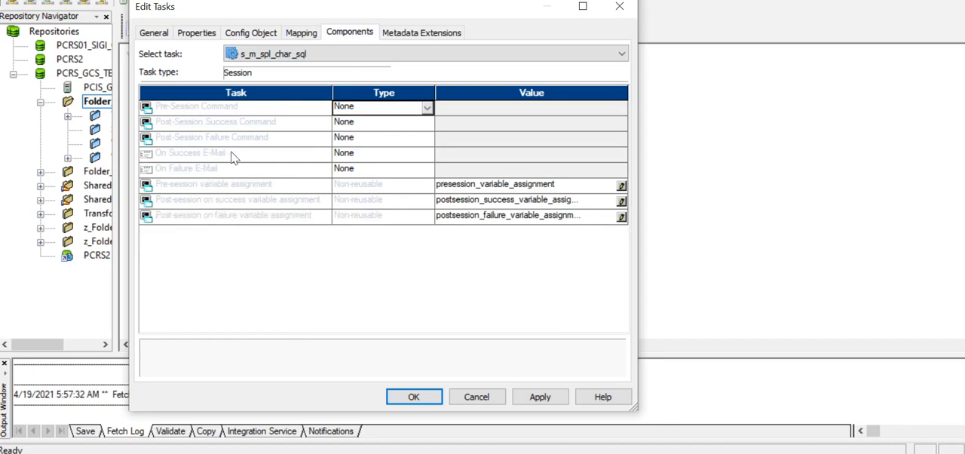
mouse_move(187, 182)
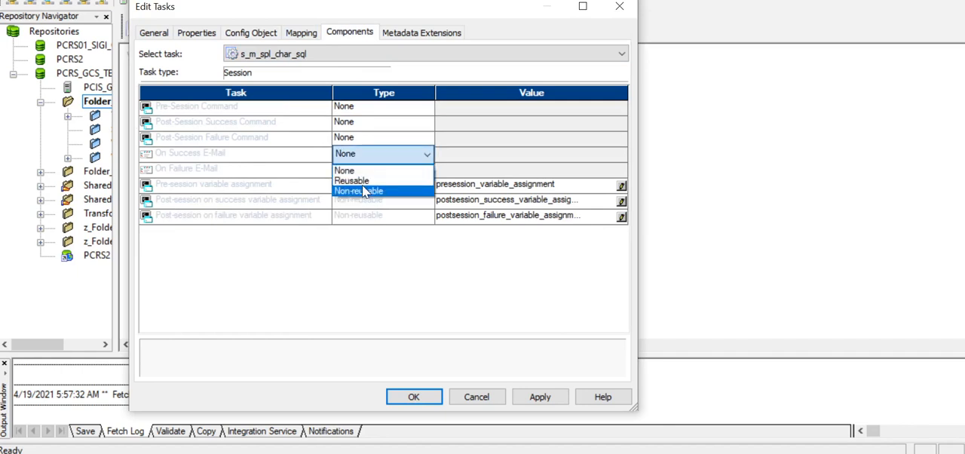
click(344, 169)
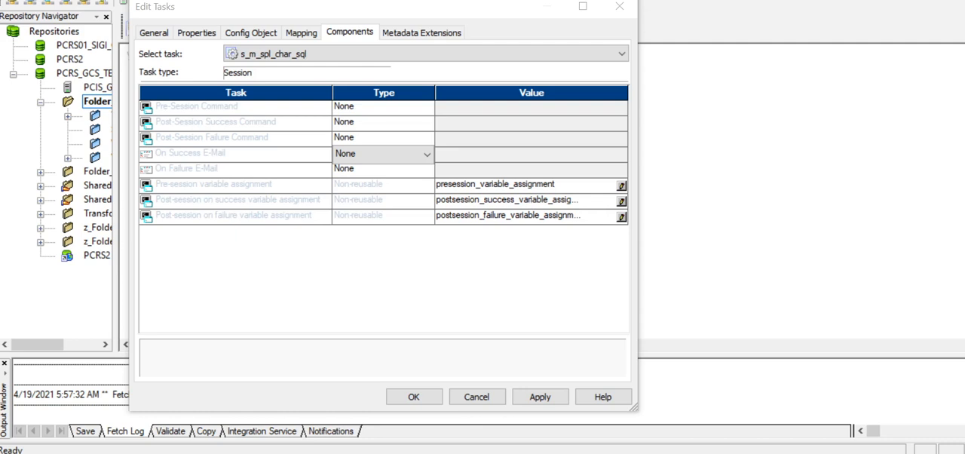
click(427, 154)
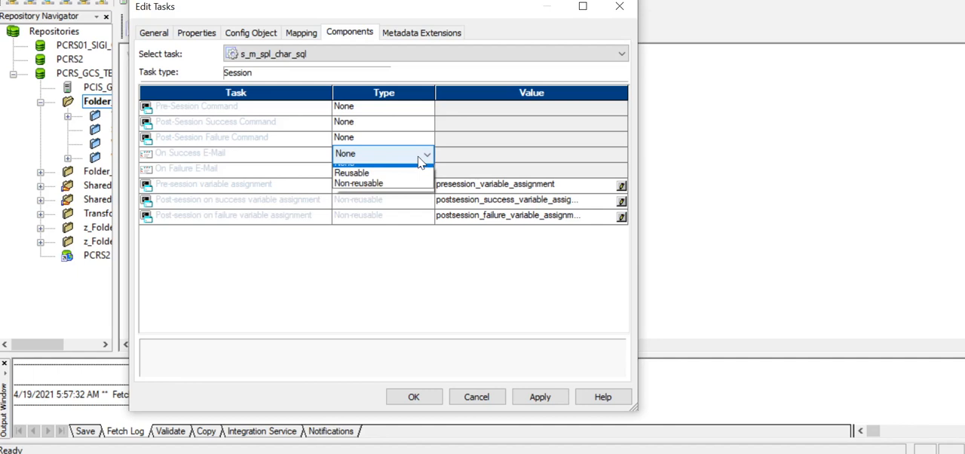
click(359, 184)
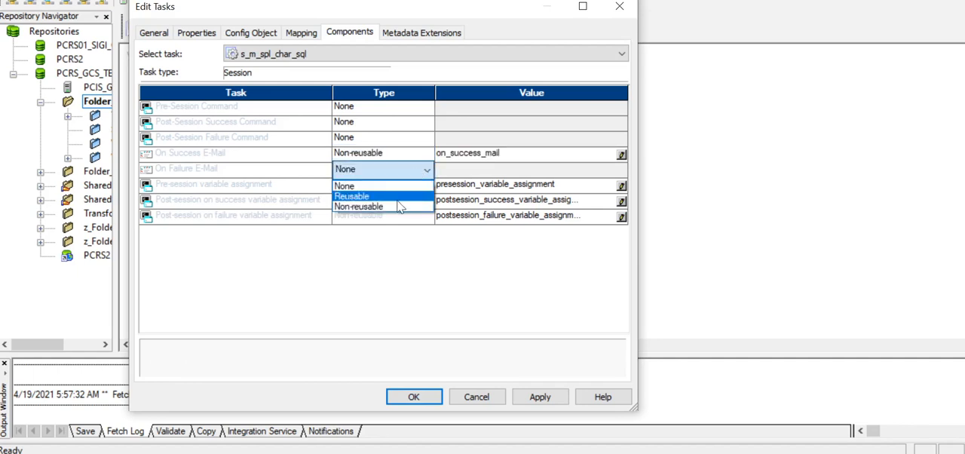
click(360, 205)
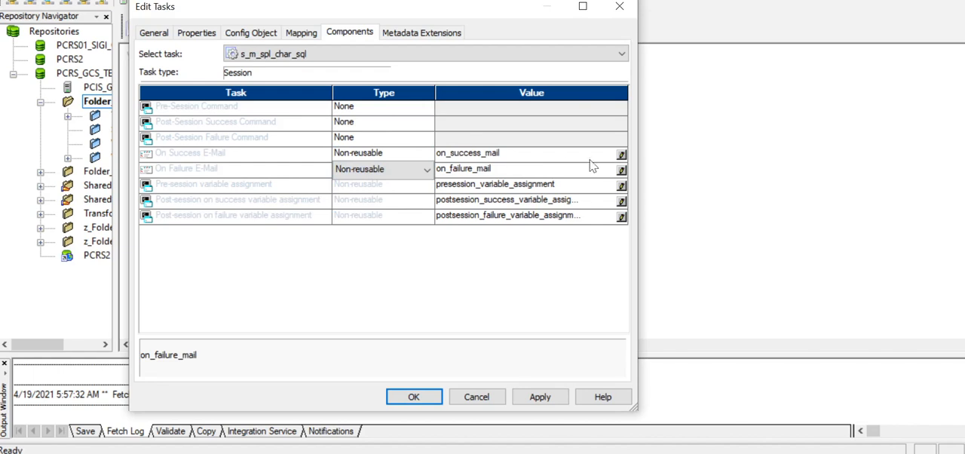
mouse_move(624, 165)
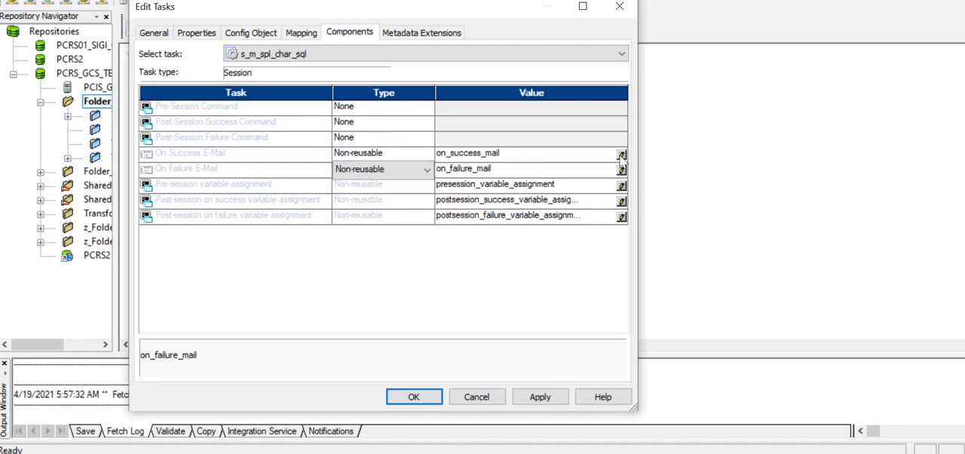
- Give on_success_mail the subject 'Session - Success' and select its Email Text row
click(620, 152)
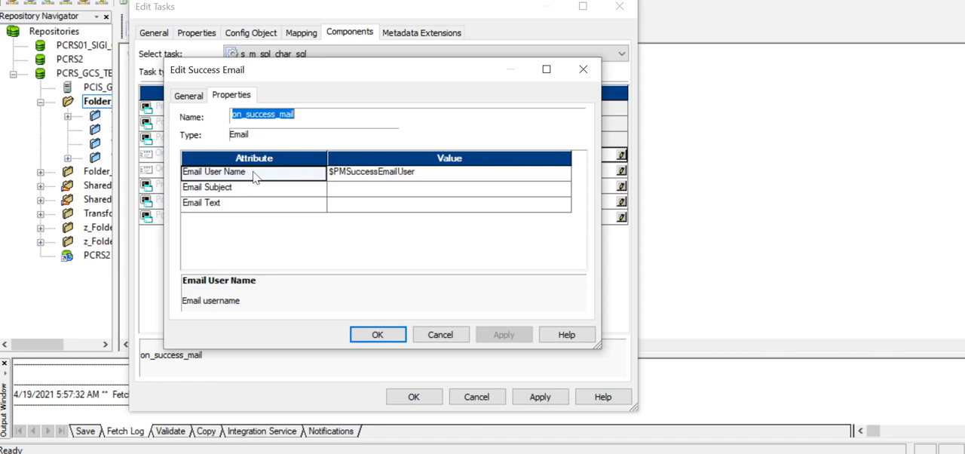
mouse_move(313, 218)
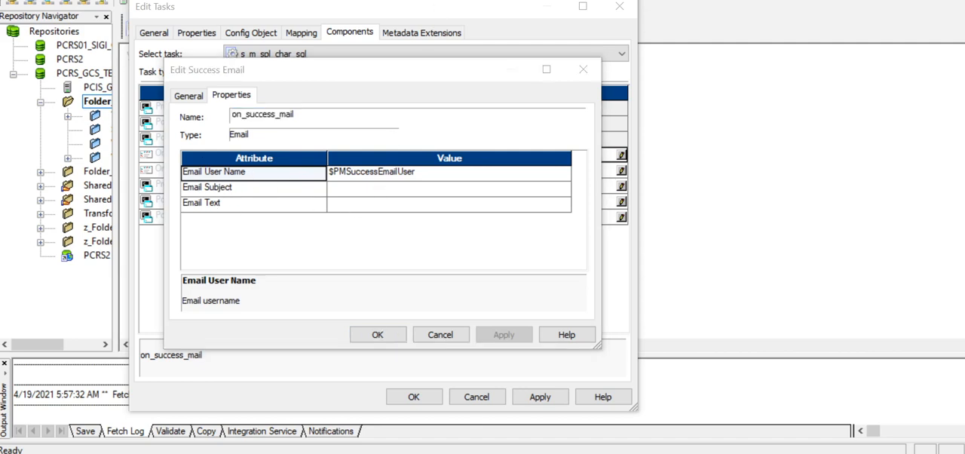
mouse_move(431, 168)
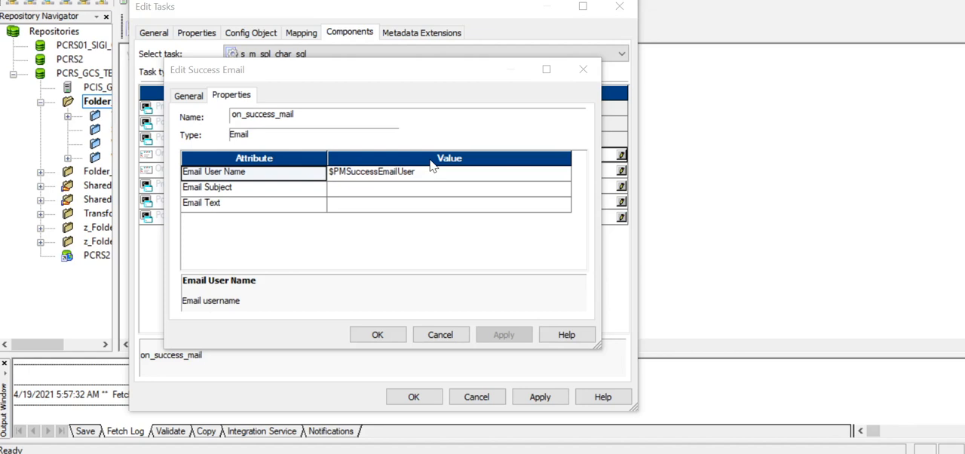
mouse_move(365, 189)
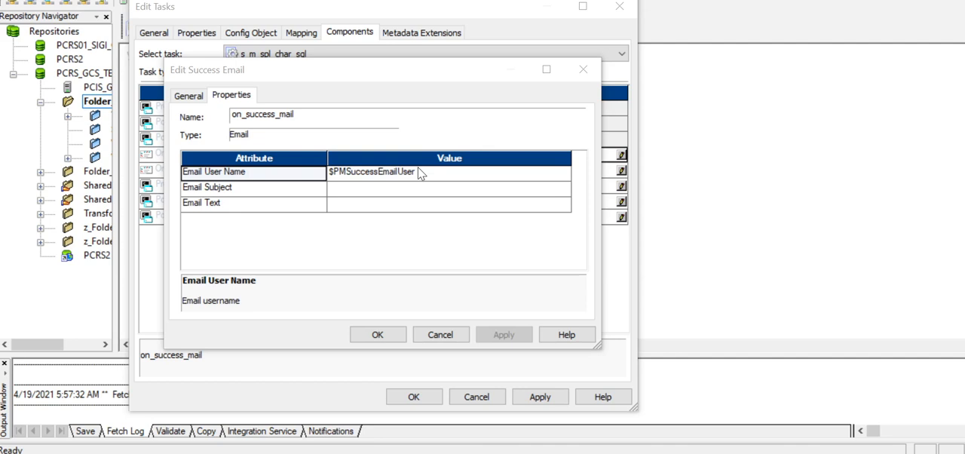
mouse_move(431, 181)
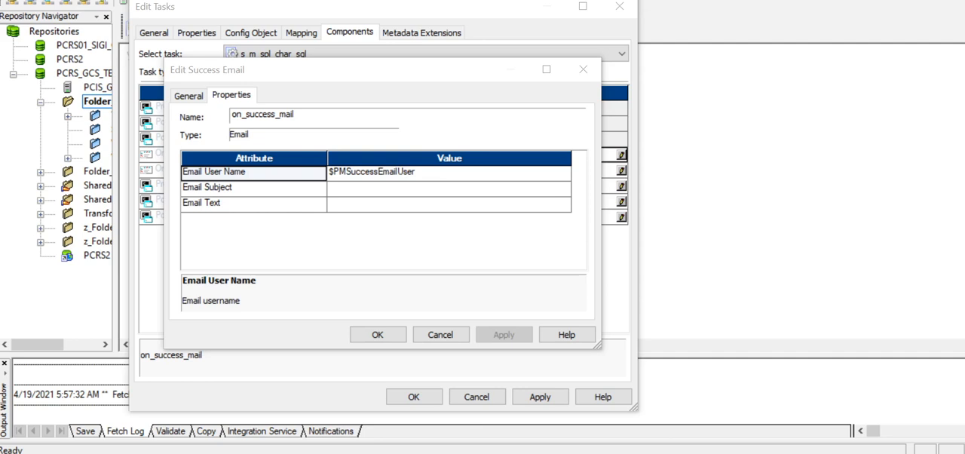
mouse_move(354, 194)
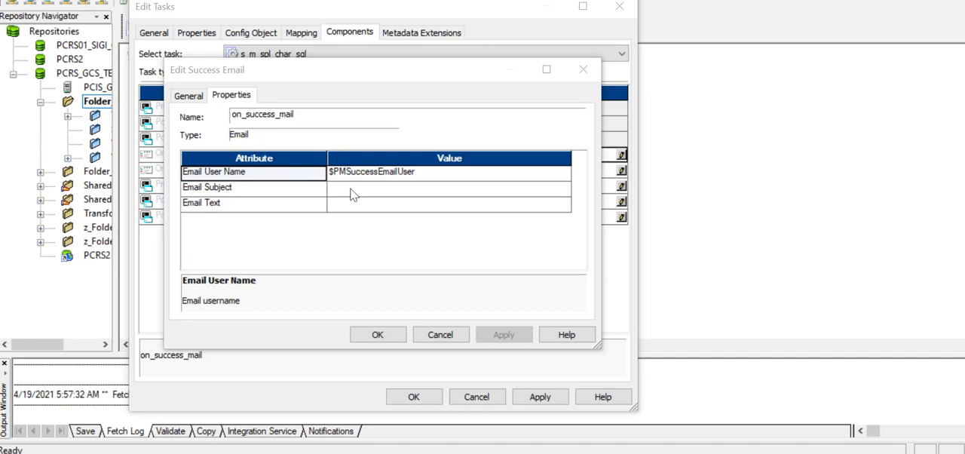
text(Sess)
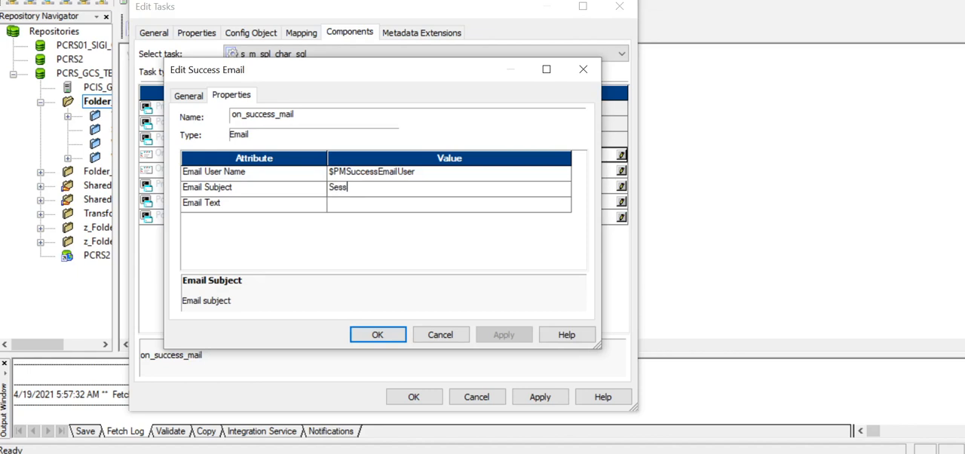
text(ion - S)
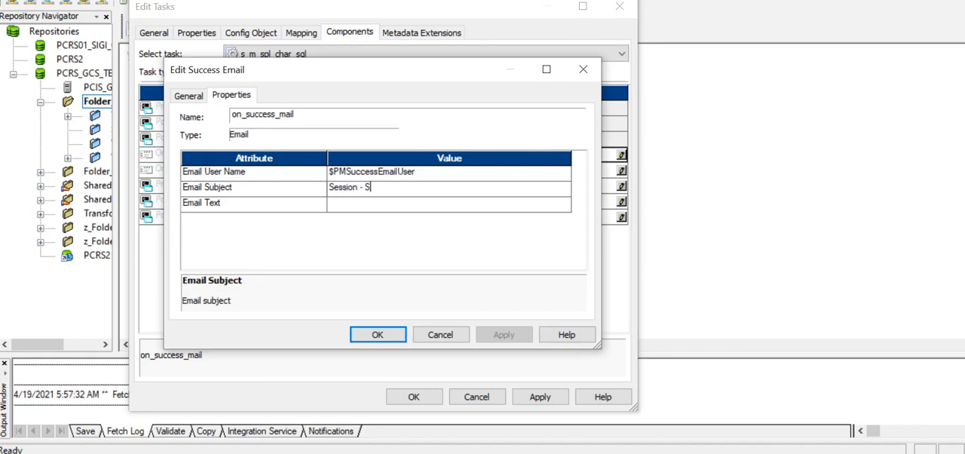
text(uccess)
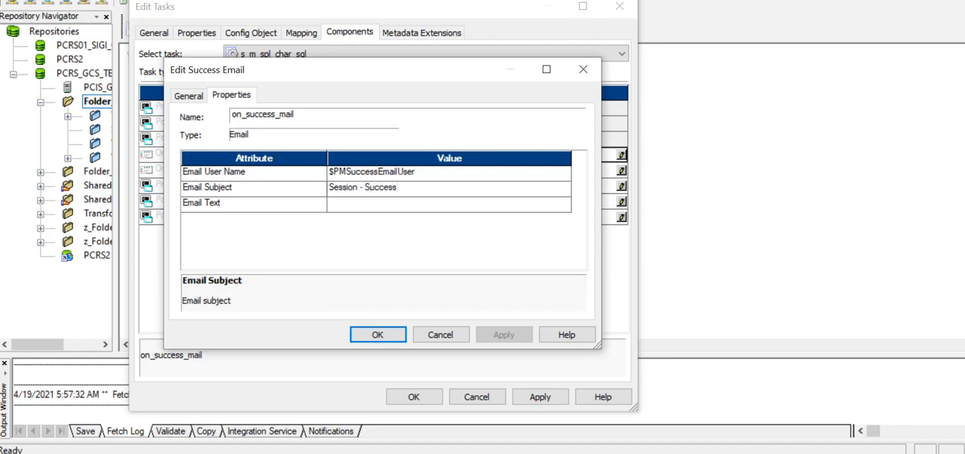
click(450, 202)
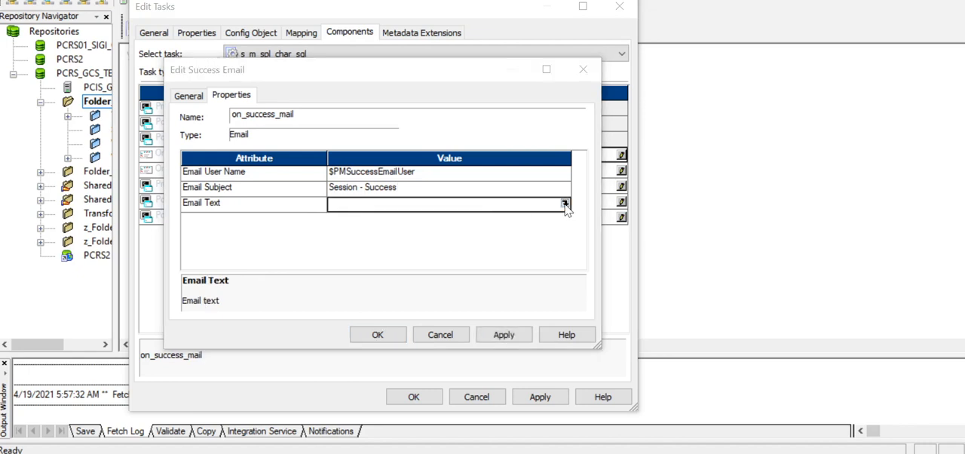
- Write the success email body with %s, %m and %g variables and confirm it
click(563, 203)
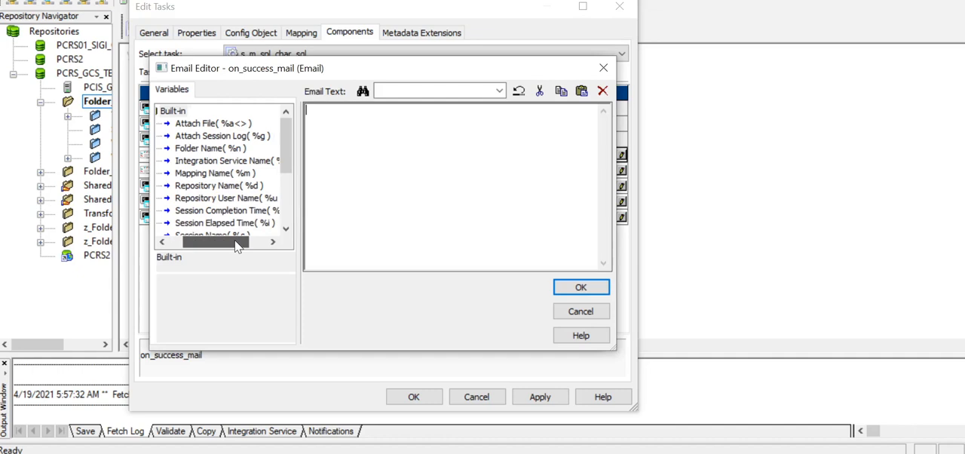
scroll(down, 3)
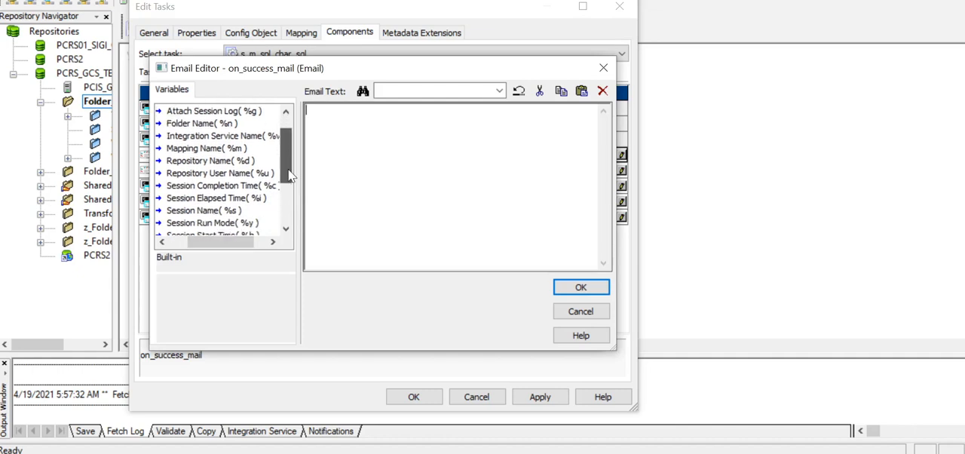
scroll(down, 3)
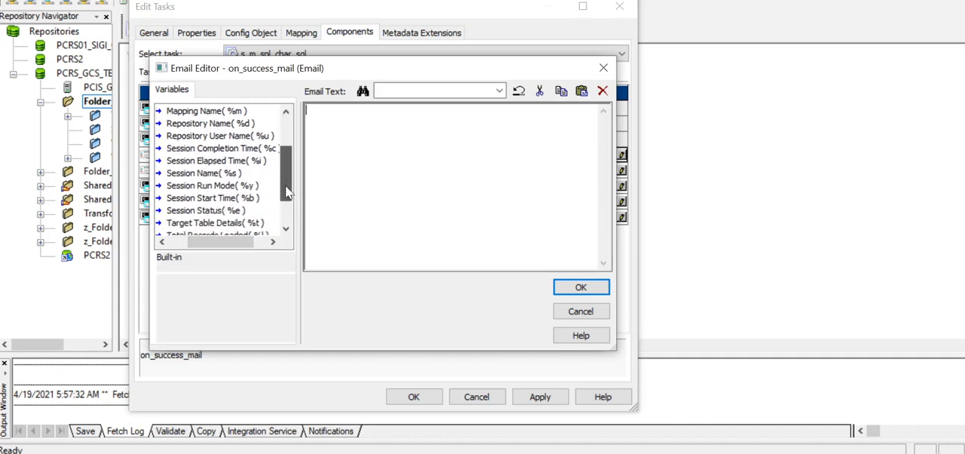
scroll(down, 3)
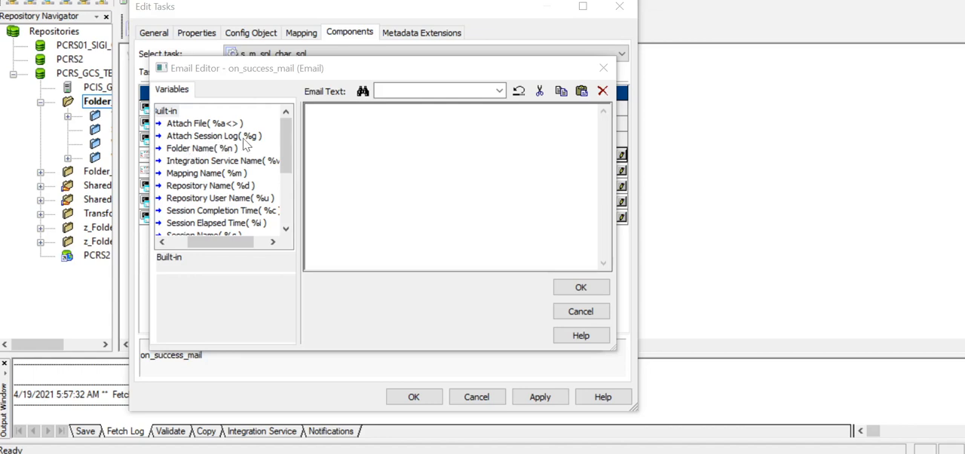
mouse_move(211, 128)
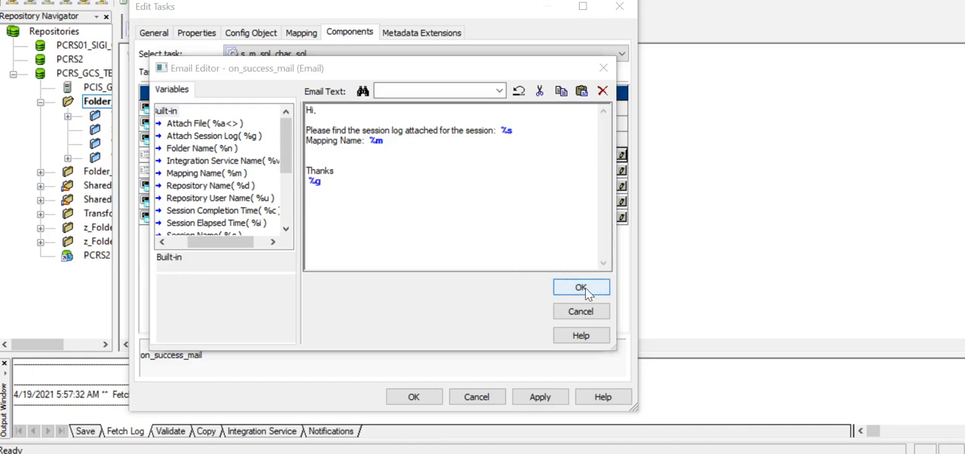
click(580, 286)
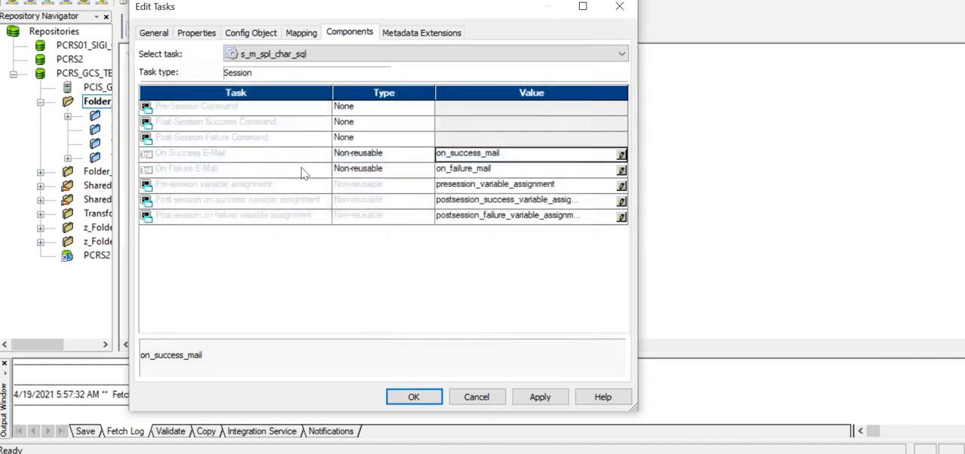
mouse_move(565, 179)
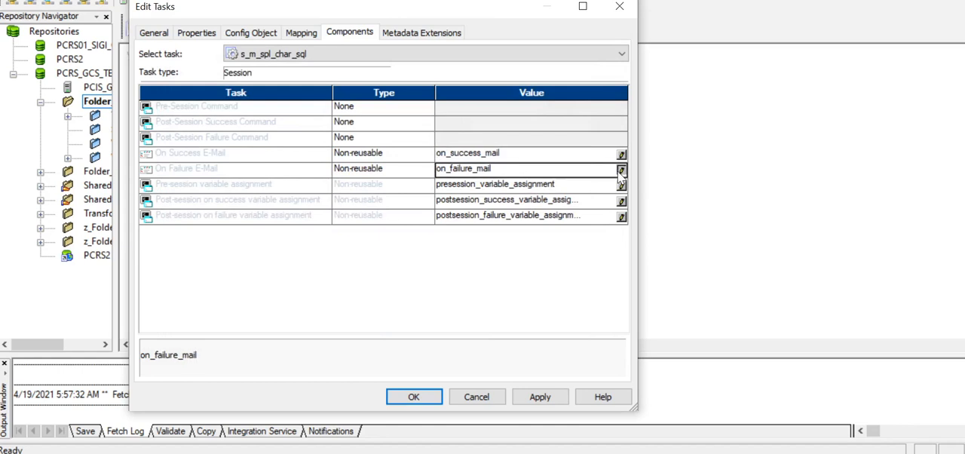
- Give on_failure_mail the subject 'Session - Failed' and select its Email Text row
click(621, 169)
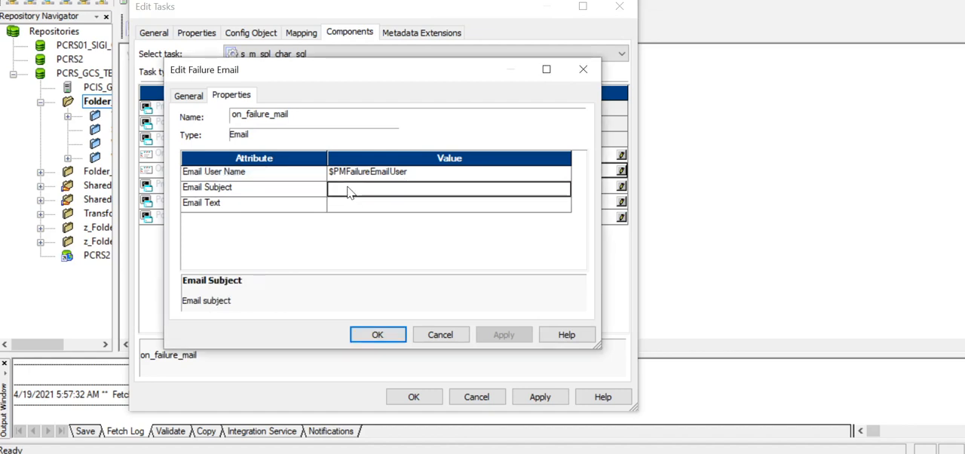
text(Session - Failed)
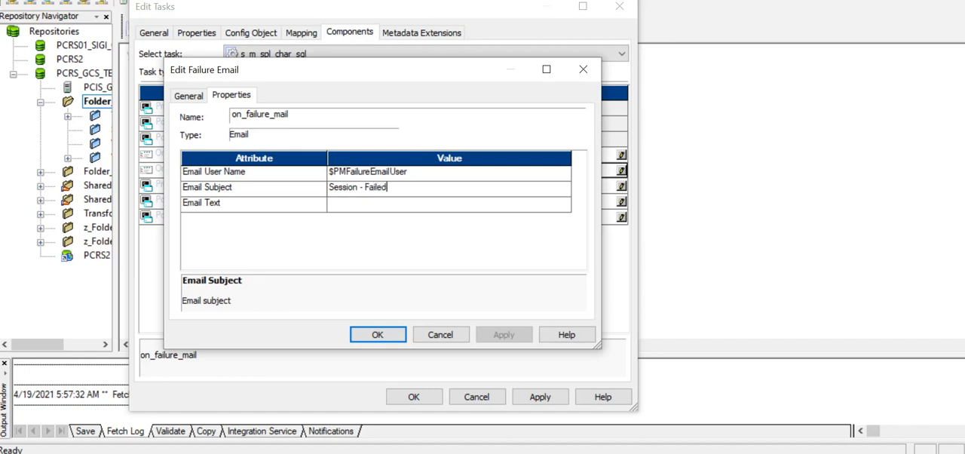
mouse_move(548, 207)
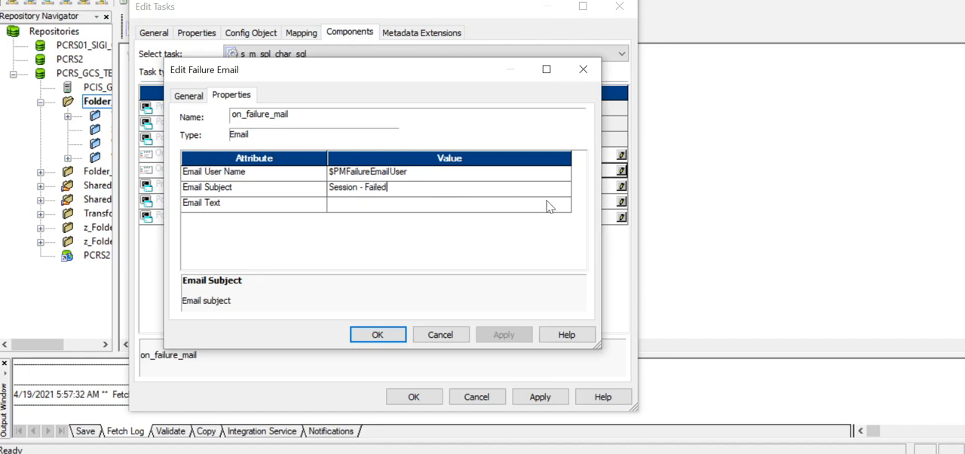
click(449, 202)
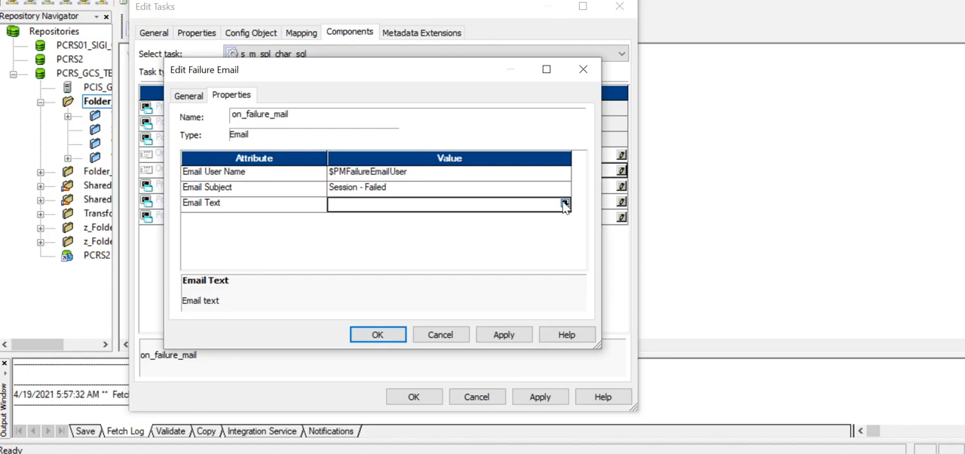
- Write the failure email body with %s, %m and %g variables and save on_failure_mail
click(565, 203)
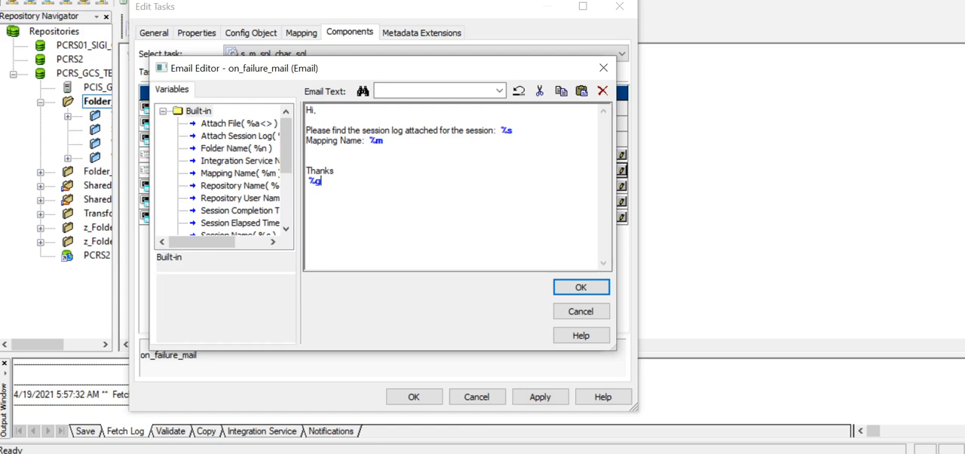
click(271, 241)
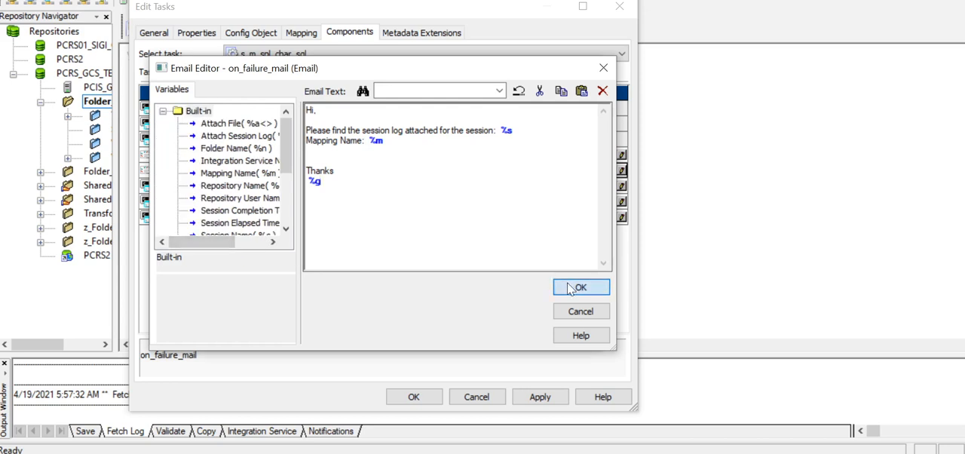
click(580, 287)
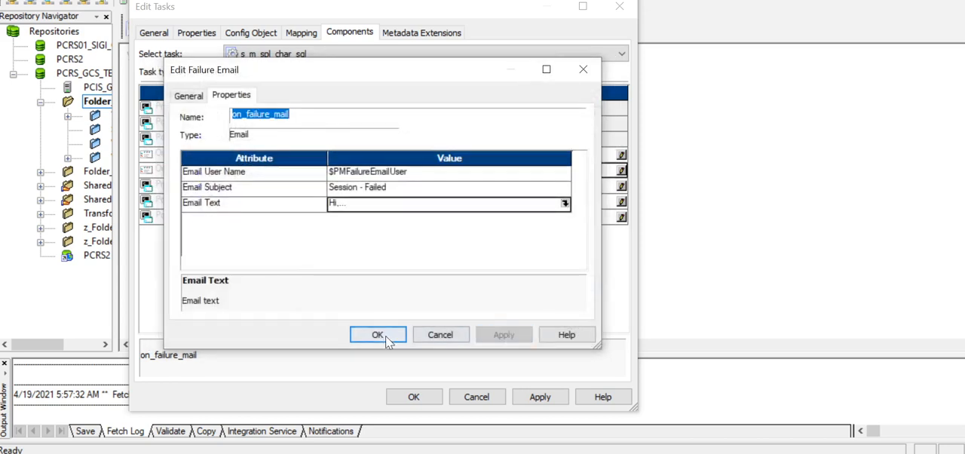
click(377, 334)
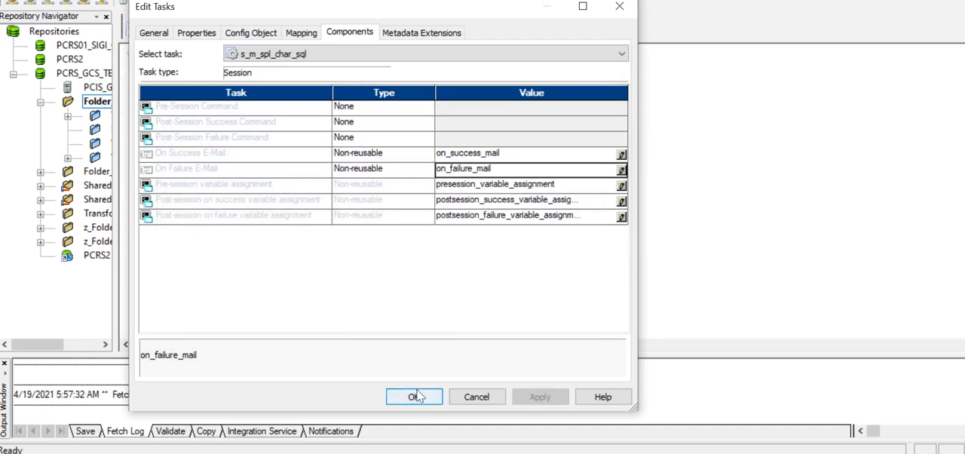
- Confirm Edit Tasks to save the session's email settings and return to the diagram
click(413, 396)
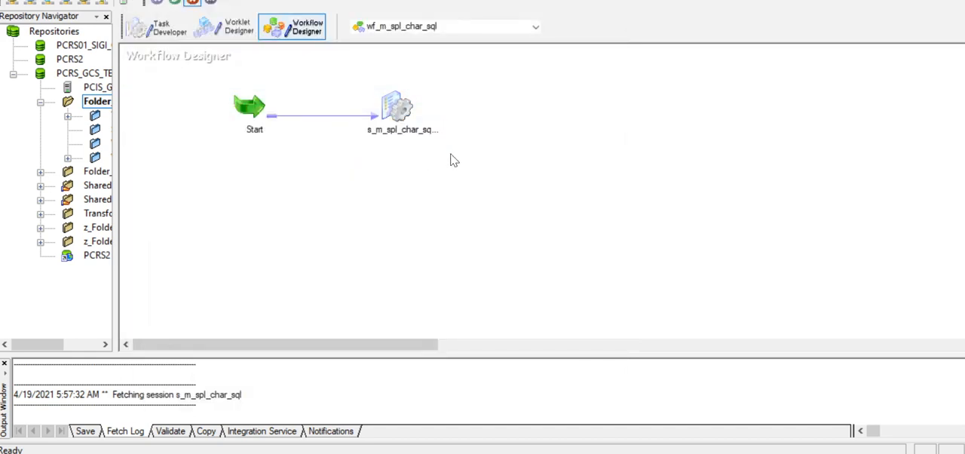
click(398, 109)
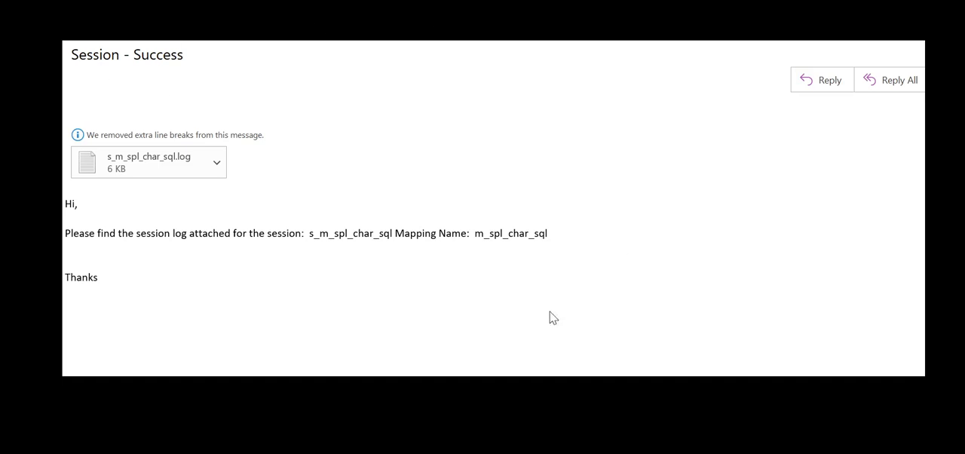
mouse_move(217, 118)
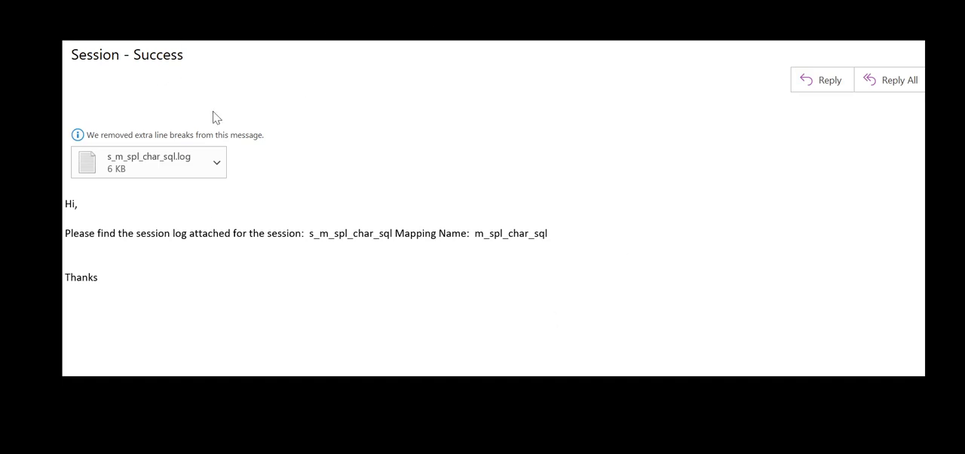
mouse_move(328, 266)
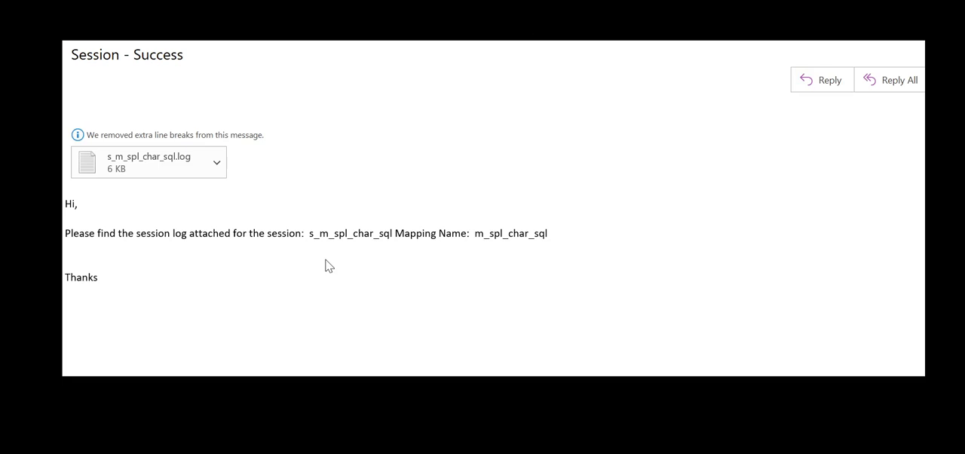
mouse_move(445, 55)
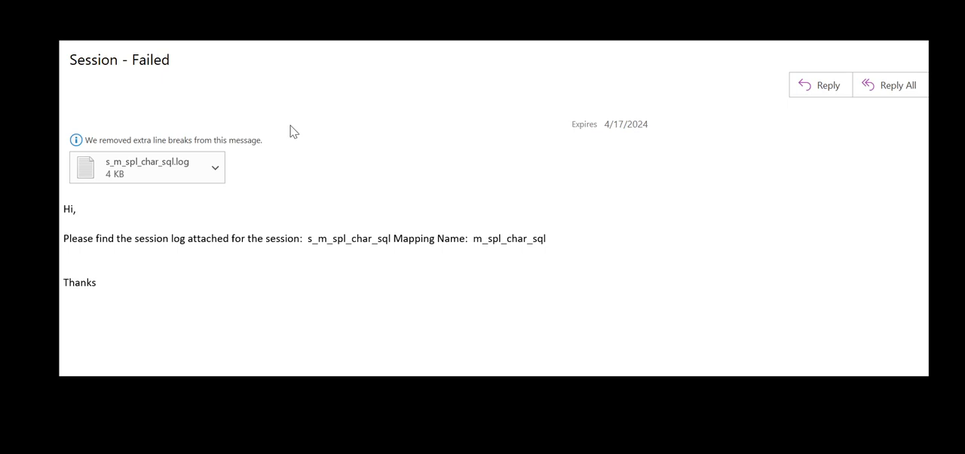
mouse_move(428, 81)
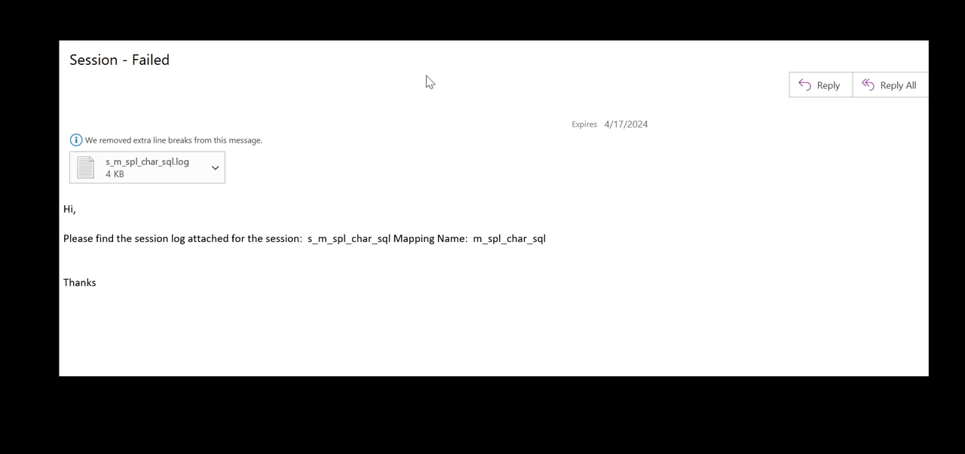
mouse_move(215, 255)
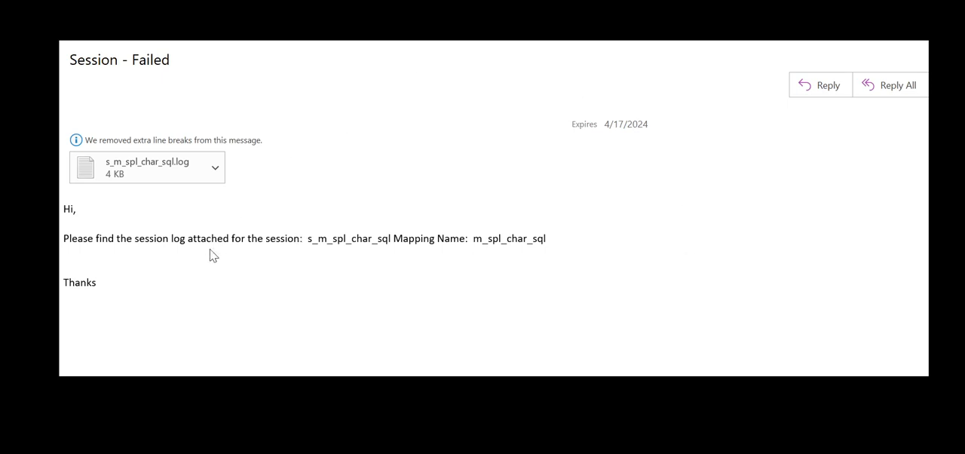
mouse_move(474, 128)
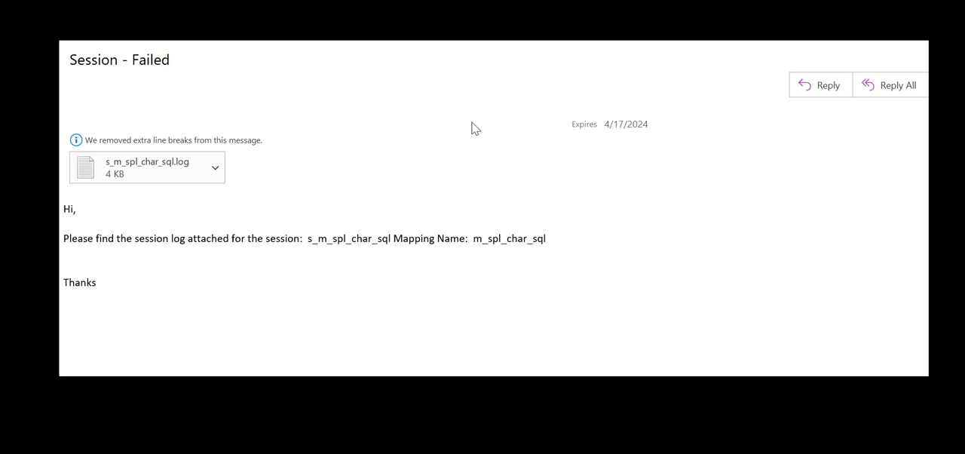